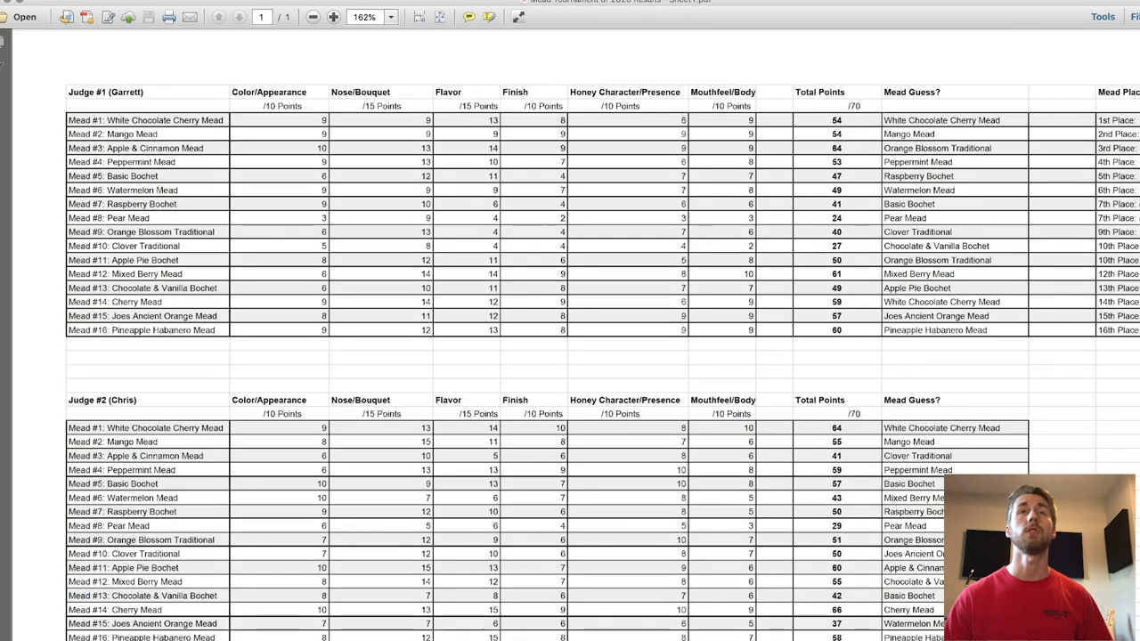
Zoom the results sheet to 200% and scroll through the judge score tables
left_click(334, 16)
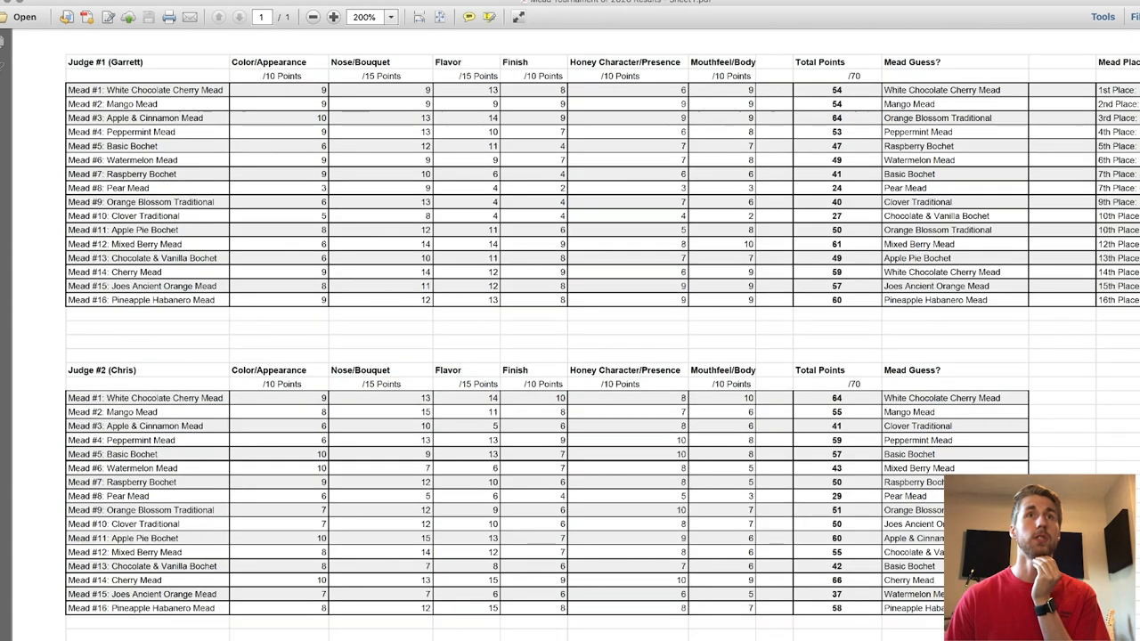
scroll("down", 3)
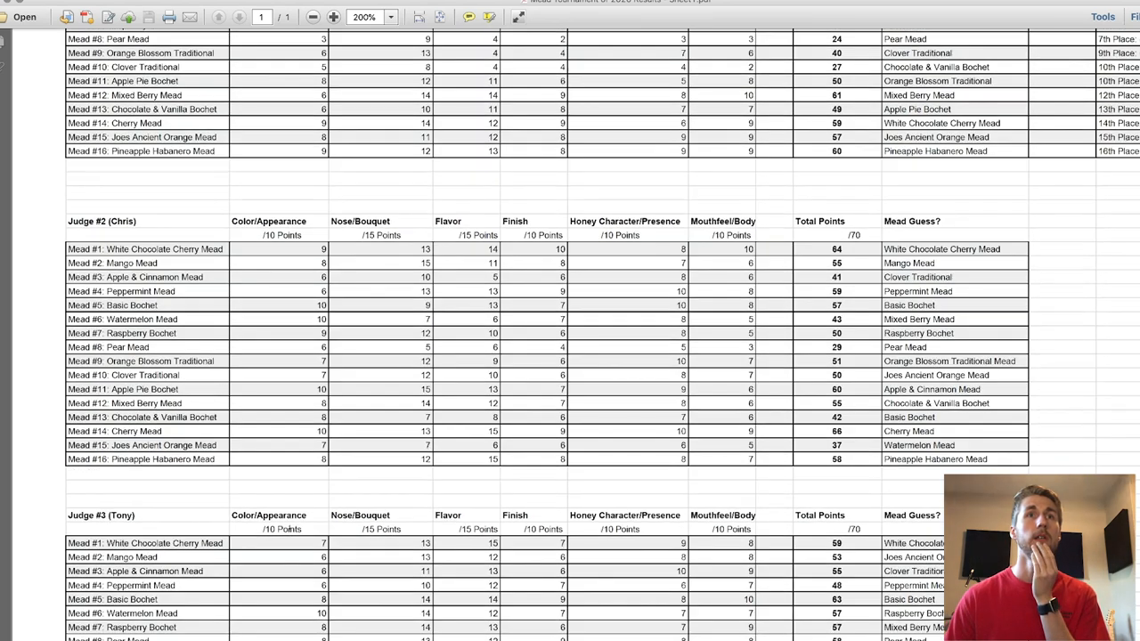
scroll("down", 3)
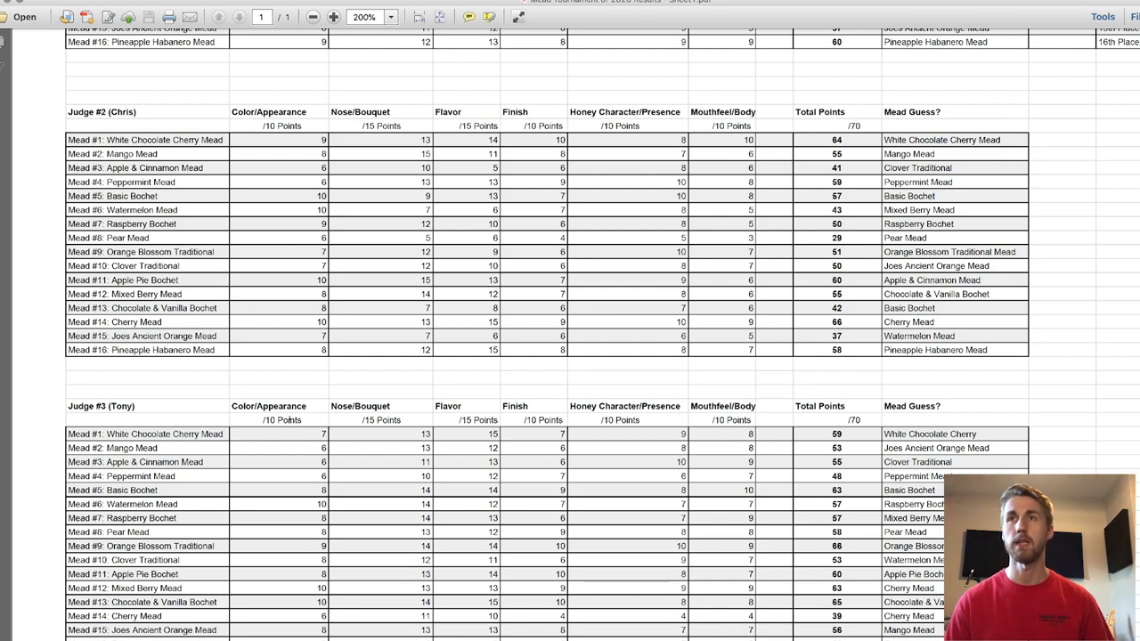
scroll("down", 3)
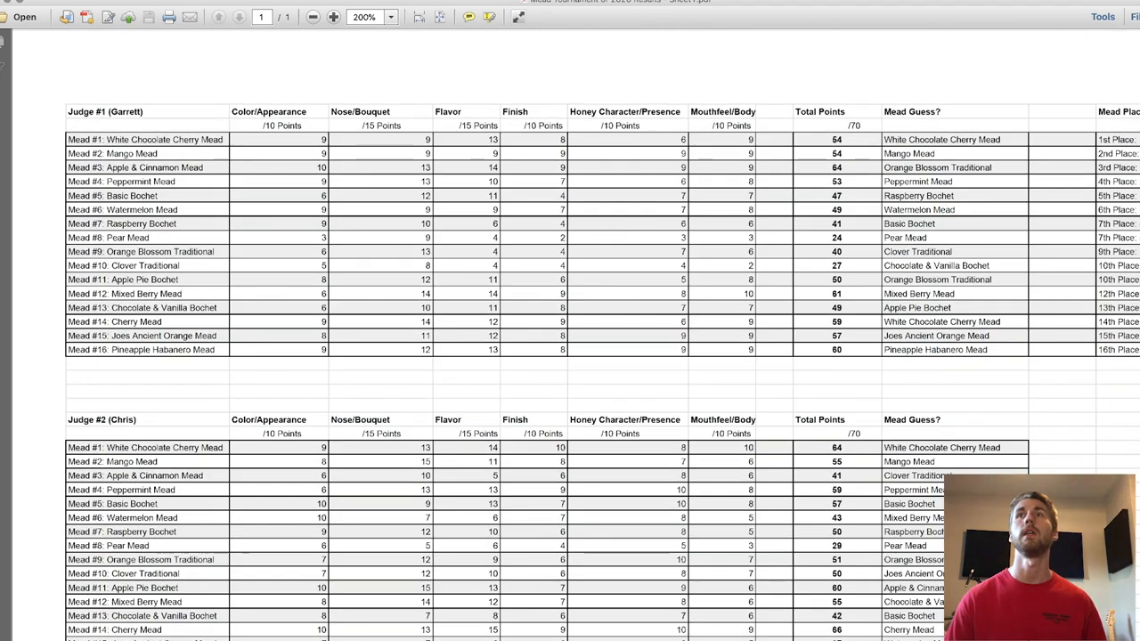
left_click(333, 17)
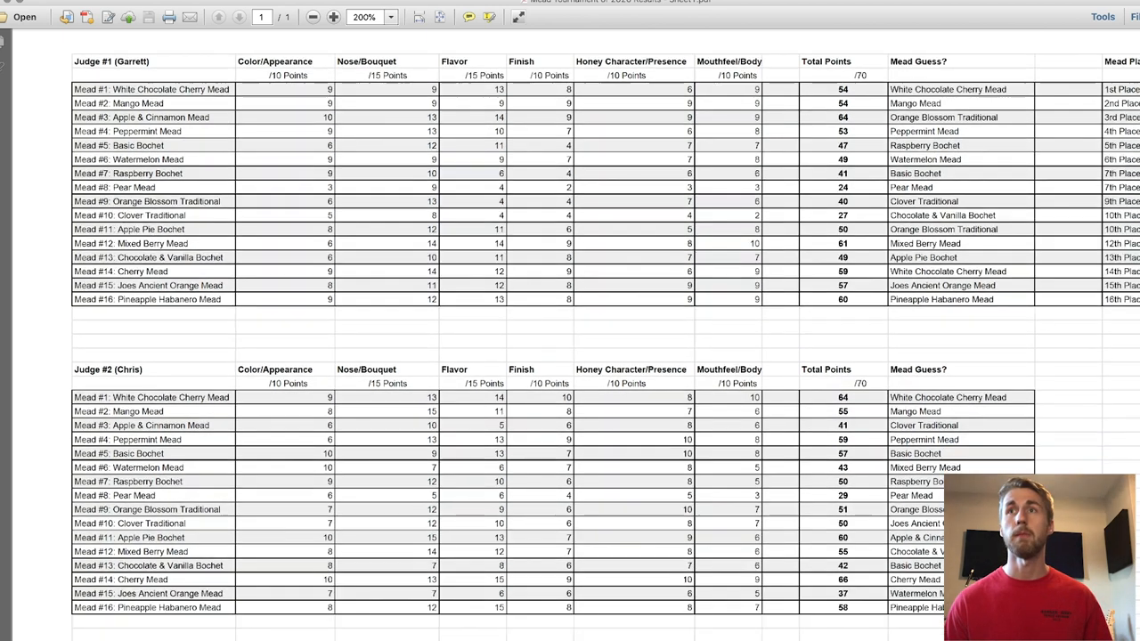
Scroll down to Judge #2's full score table with Judge #3's below
scroll("down", 3)
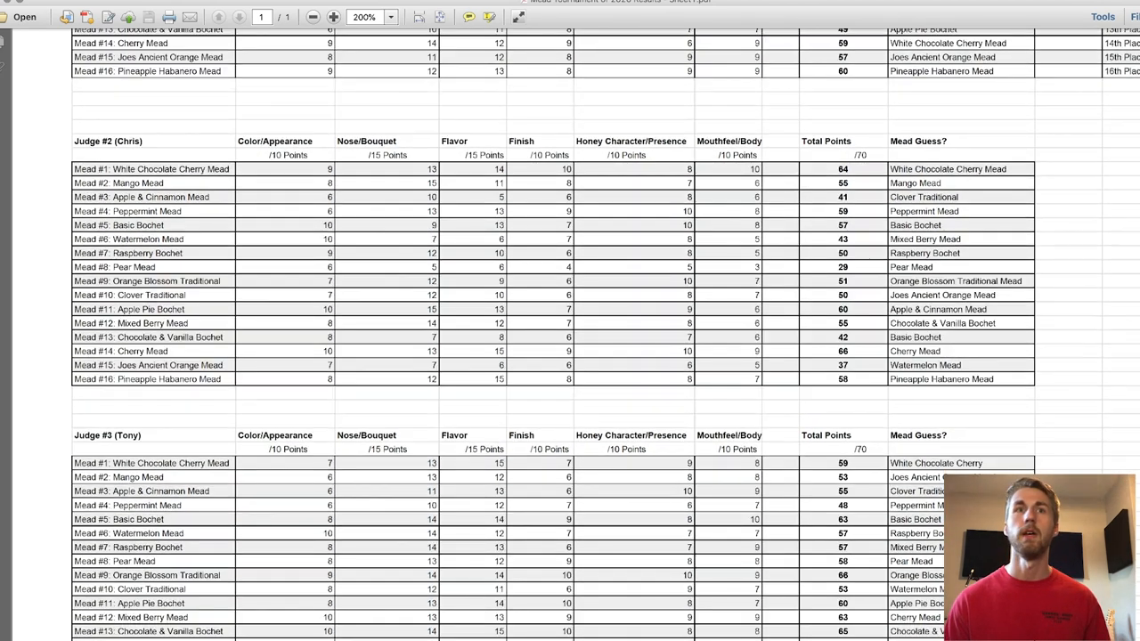
scroll("down", 3)
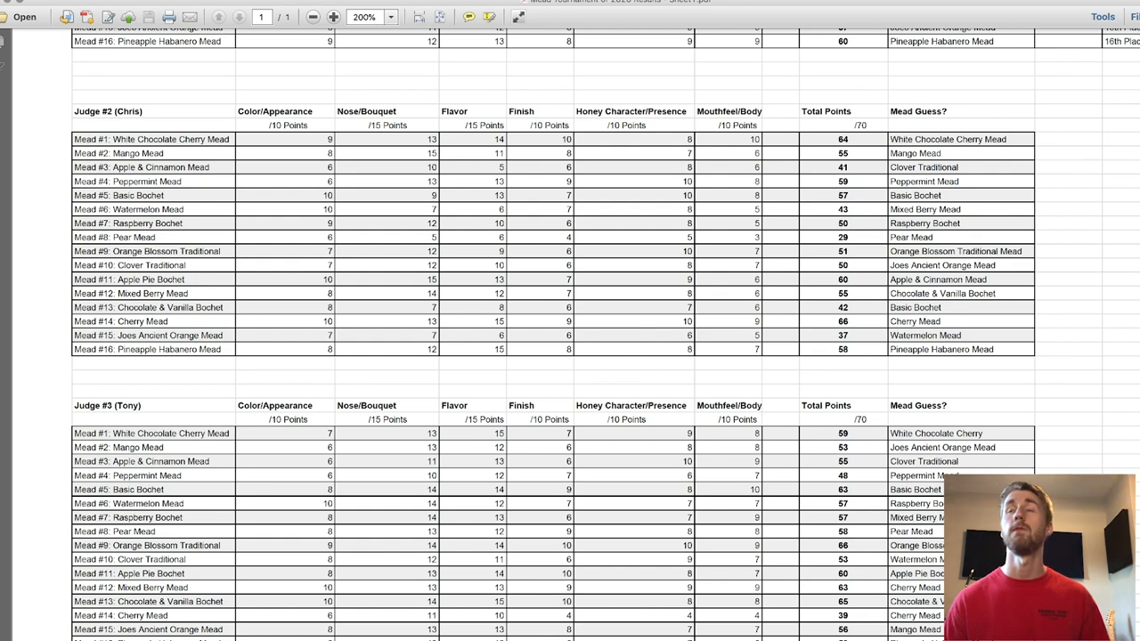
Scroll through the Judge #1 and Judge #2 tables for all sixteen meads
scroll("down", 3)
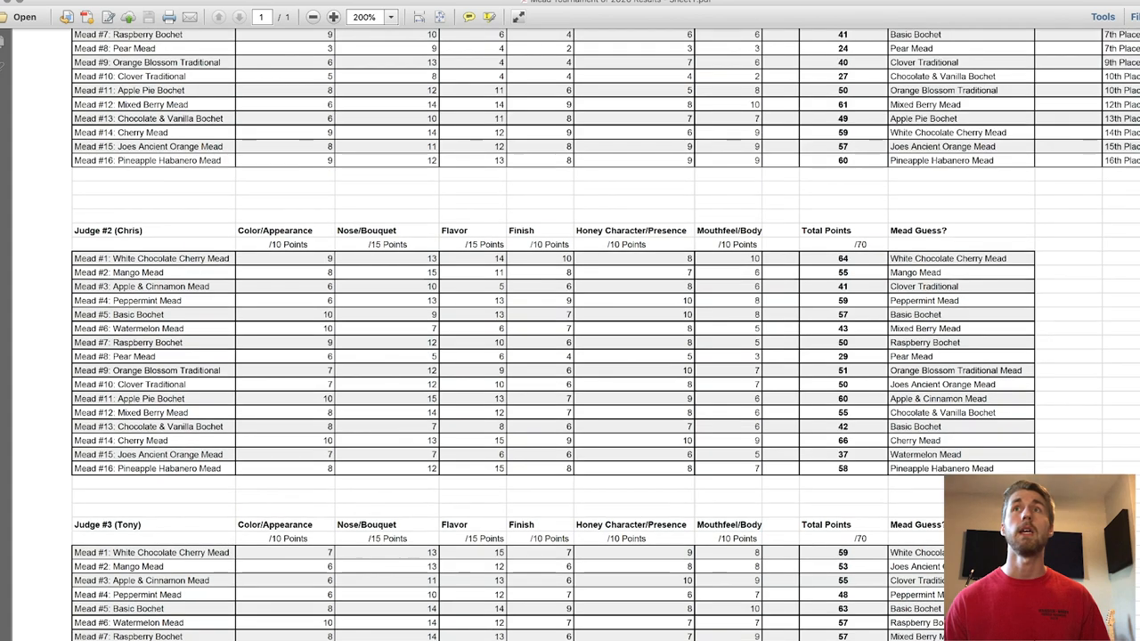
scroll("up", 3)
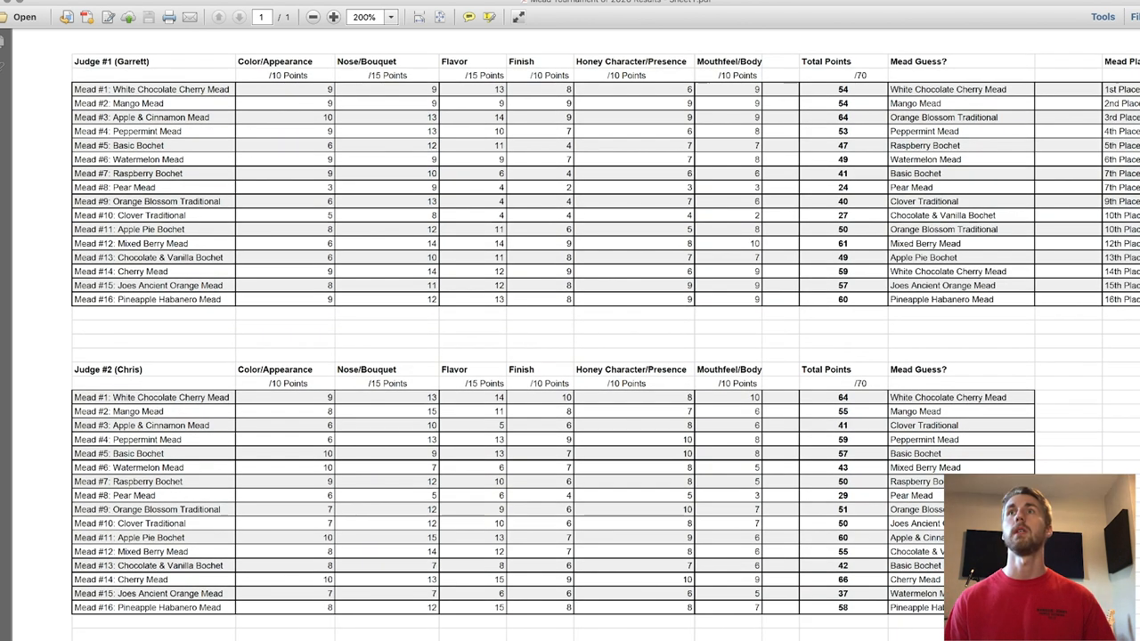
scroll("down", 3)
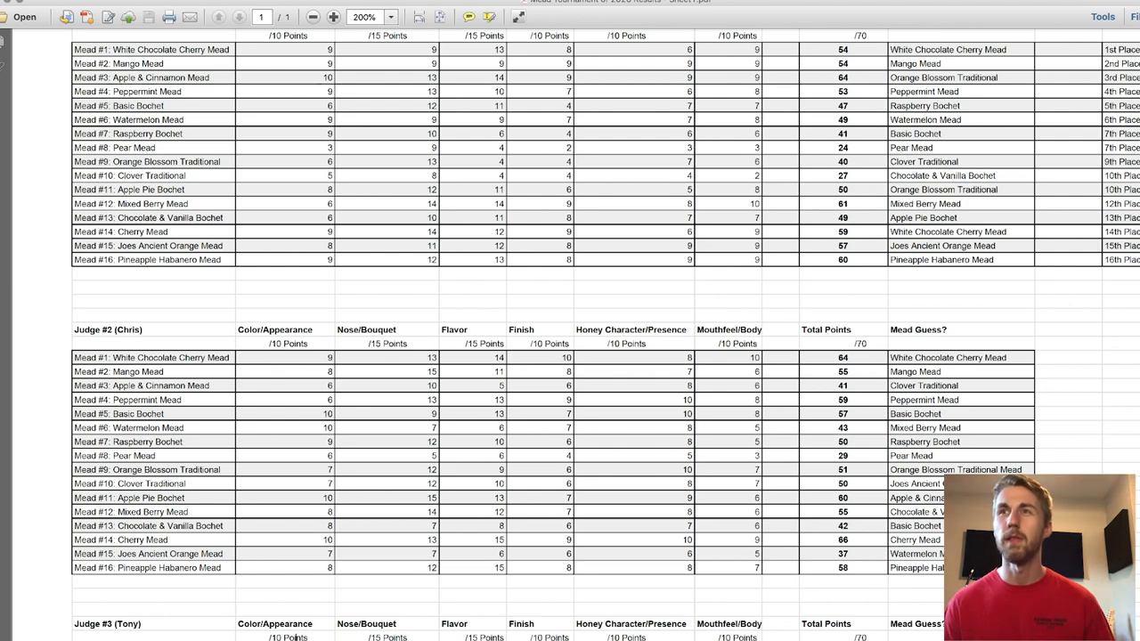
scroll("down", 3)
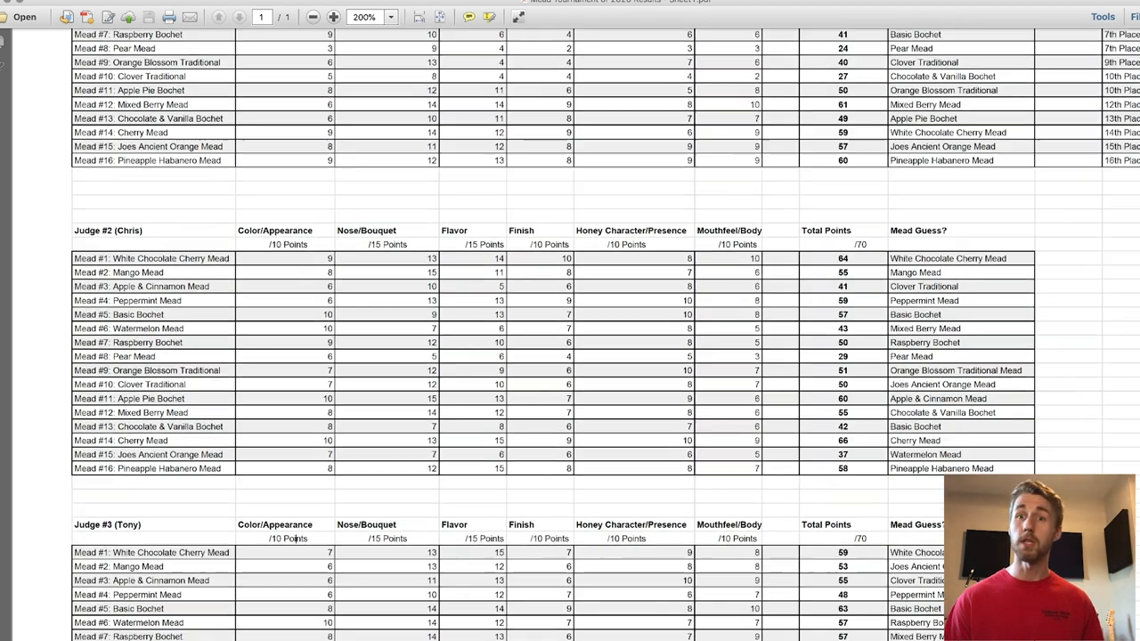
scroll("down", 3)
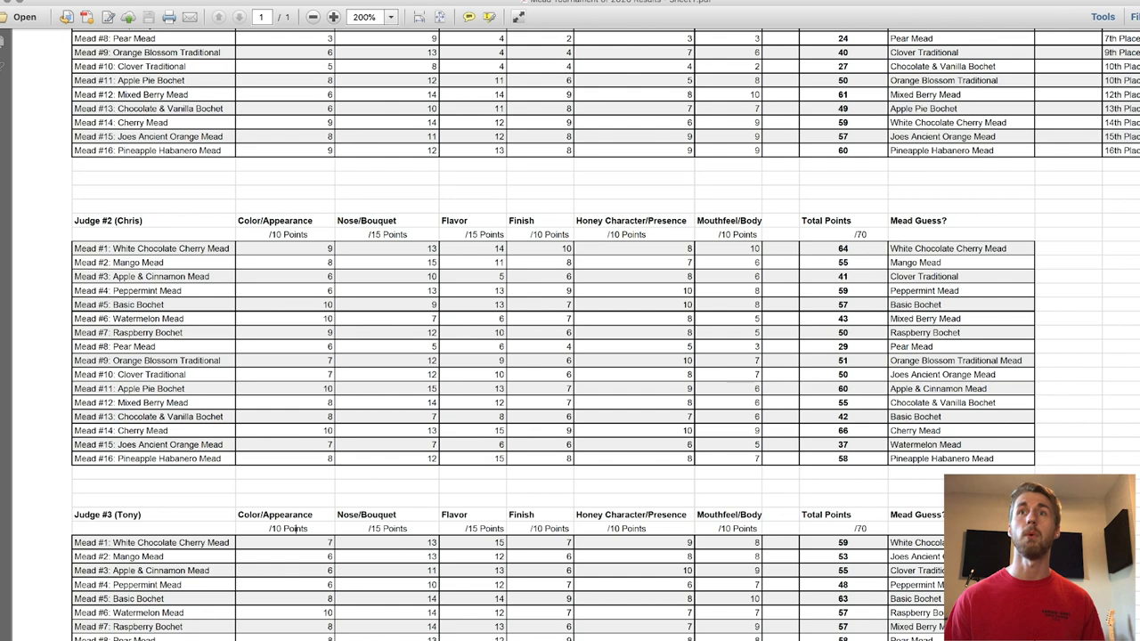
scroll("down", 3)
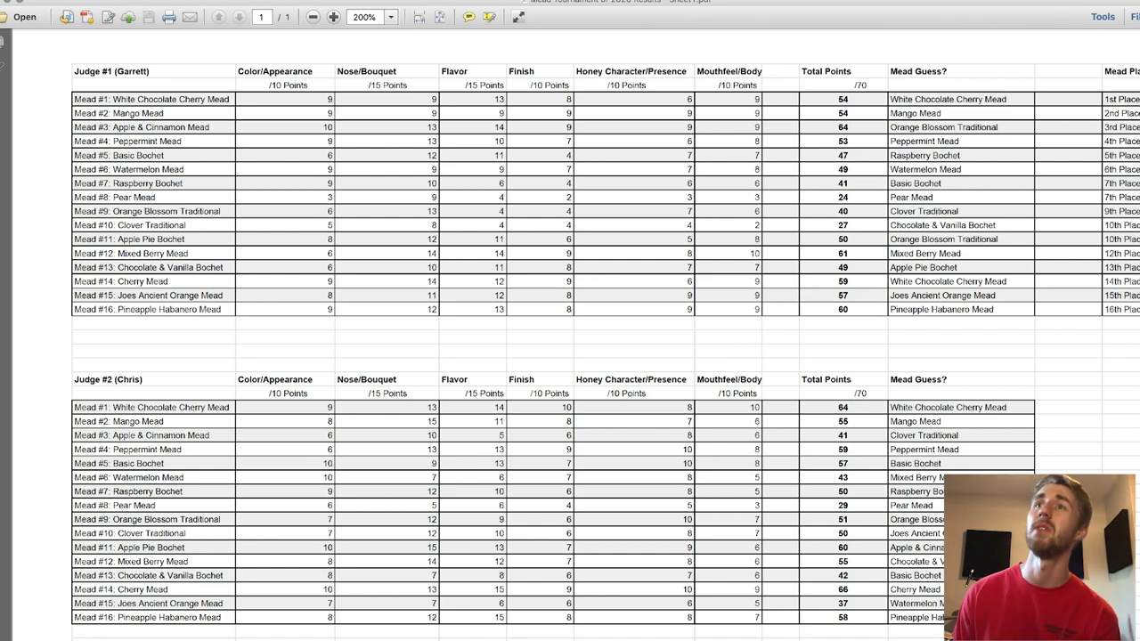
Scroll past Judge #3 to reach the Mead Placement Based Off Total Points table
scroll("down", 3)
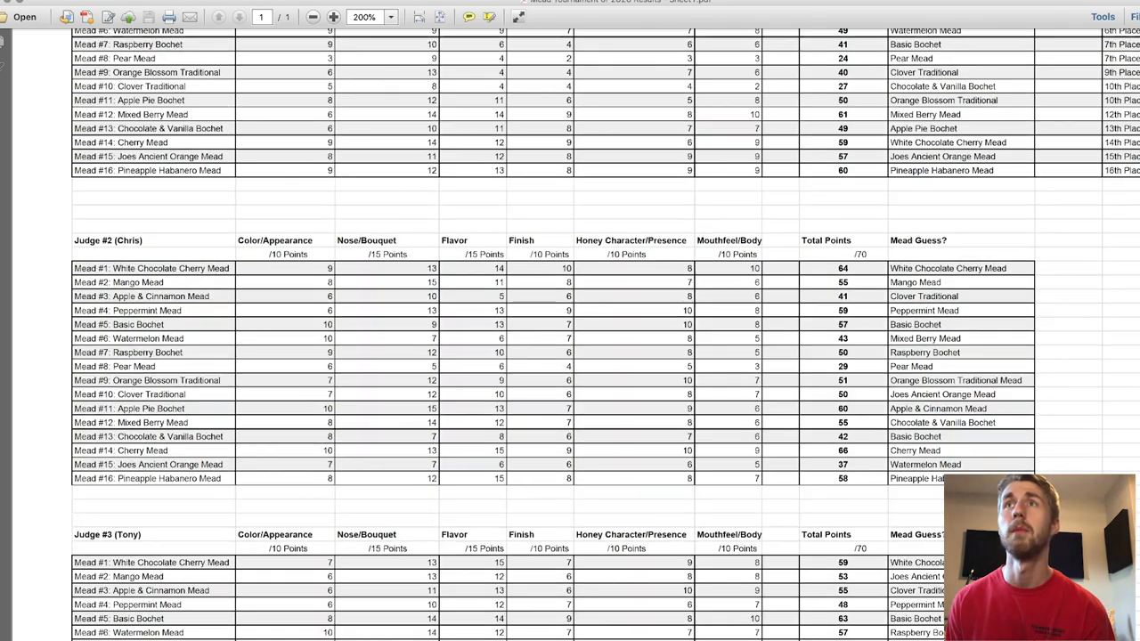
scroll("down", 3)
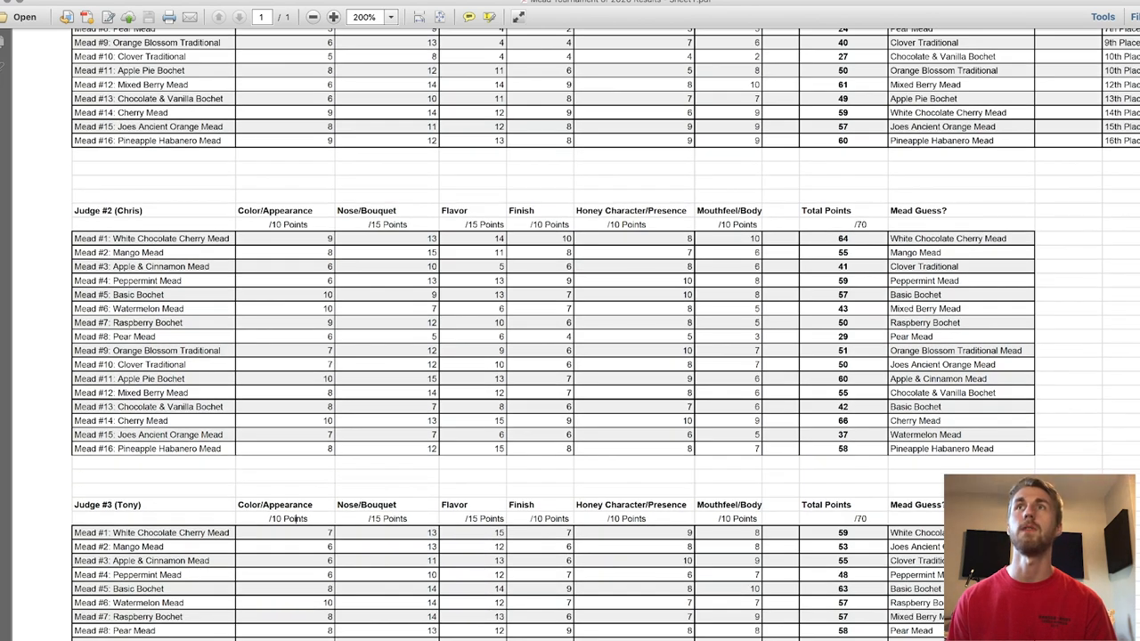
scroll("down", 3)
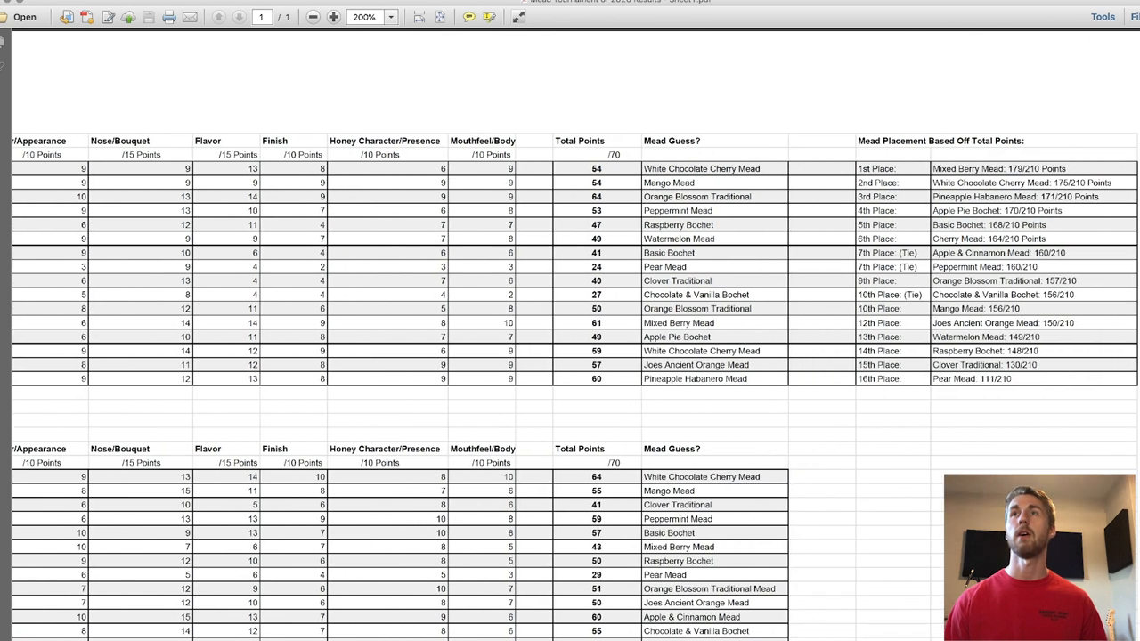
Zoom to 300% and read the placement ranking, Mixed Berry Mead first at 179/210
left_click(333, 17)
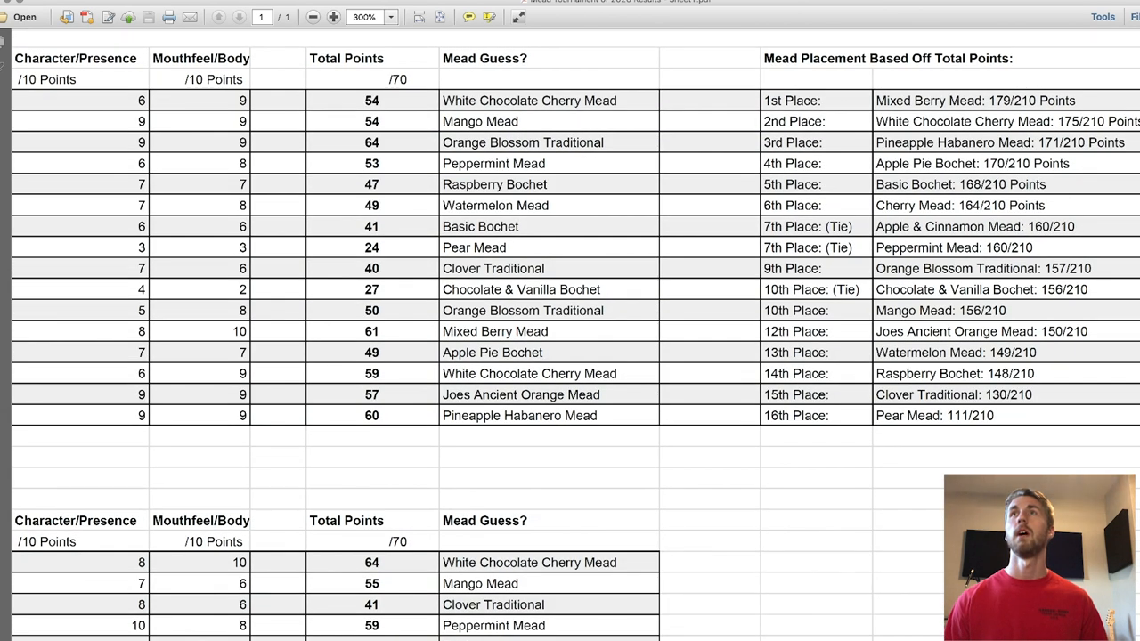
scroll("down", 3)
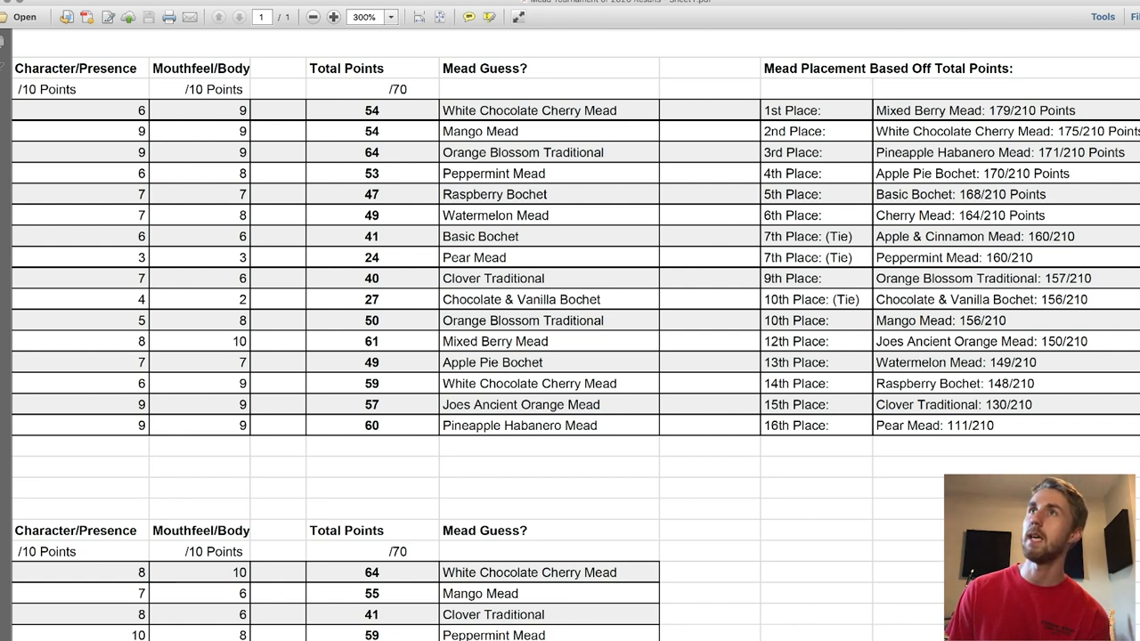
scroll("down", 3)
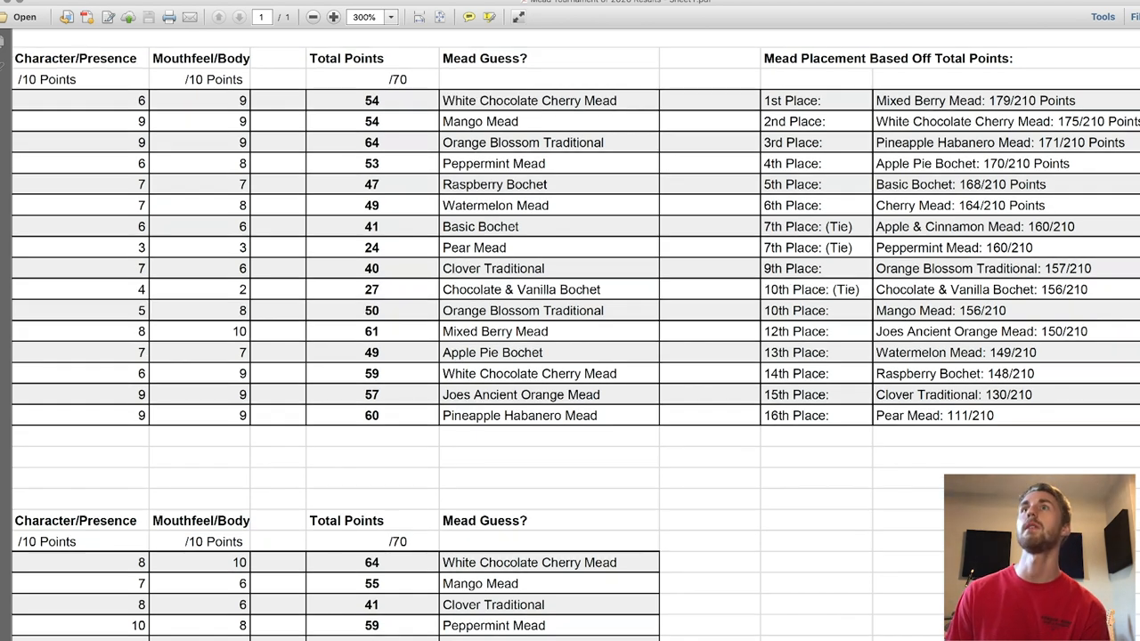
scroll("down", 3)
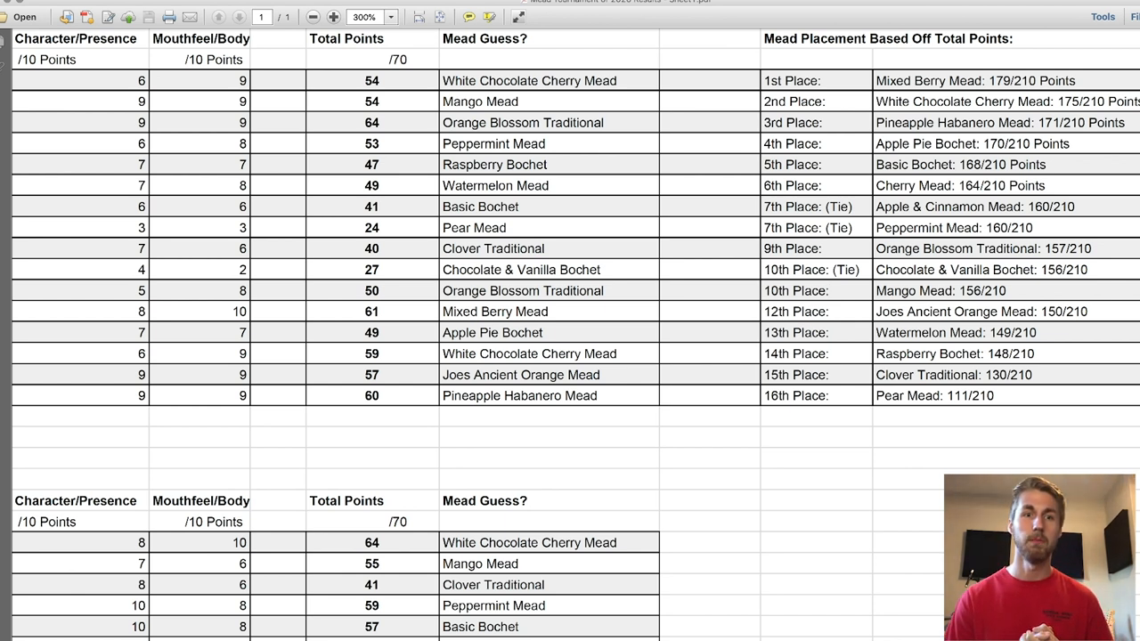
Zoom out from 300% to about 162% to see the full results sheet
left_click(828, 290)
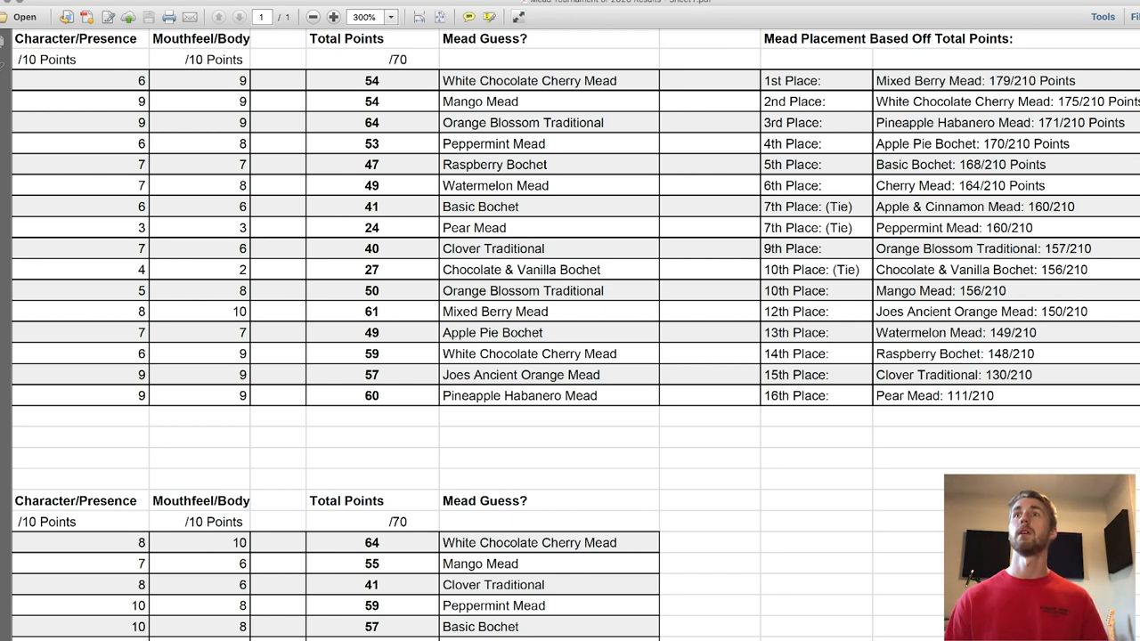
double_click(953, 374)
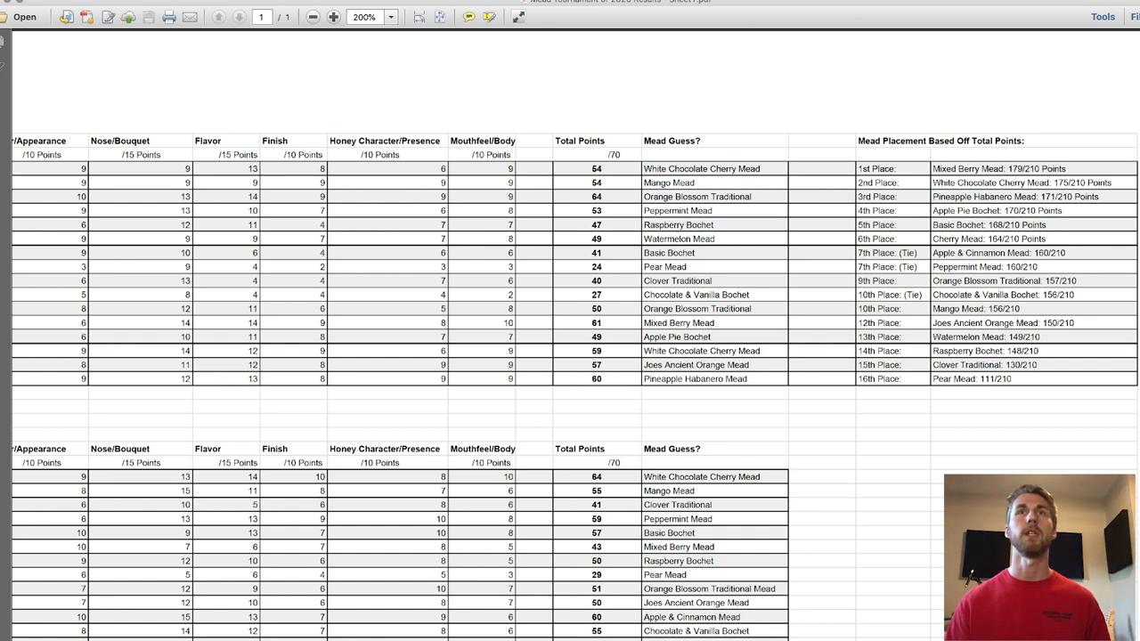
left_click(312, 17)
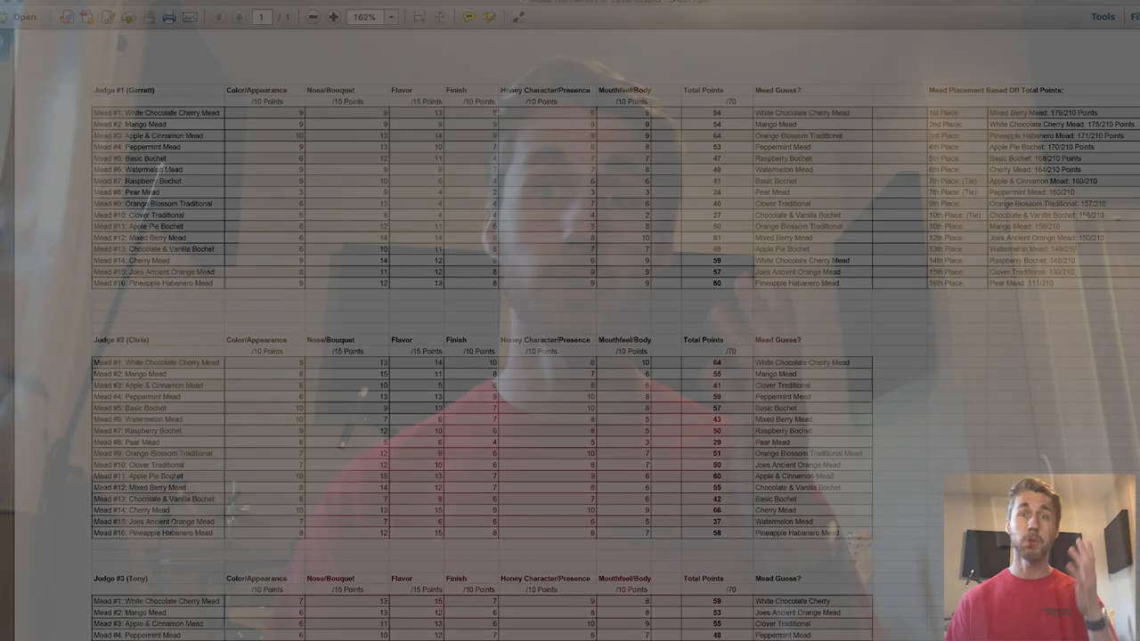